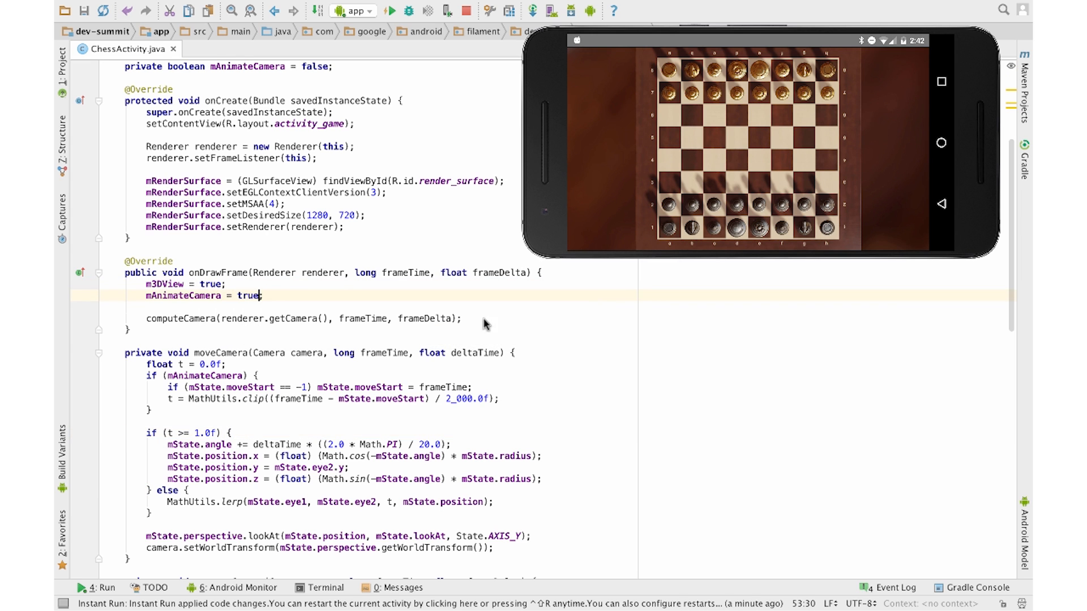
# Step: In onDrawFrame, get lists p1 and p2 of PLAYER_1 and PLAYER_2 pieces
pyautogui.write('List<Mesh> p1 =')
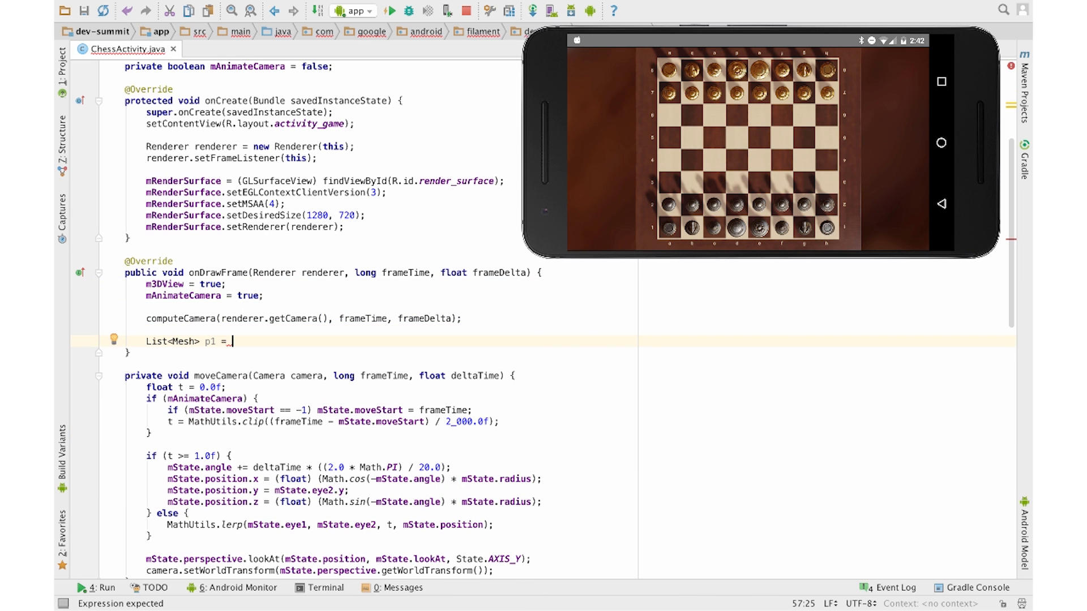
pyautogui.write('renderer.getPieces(PLAYER_1);')
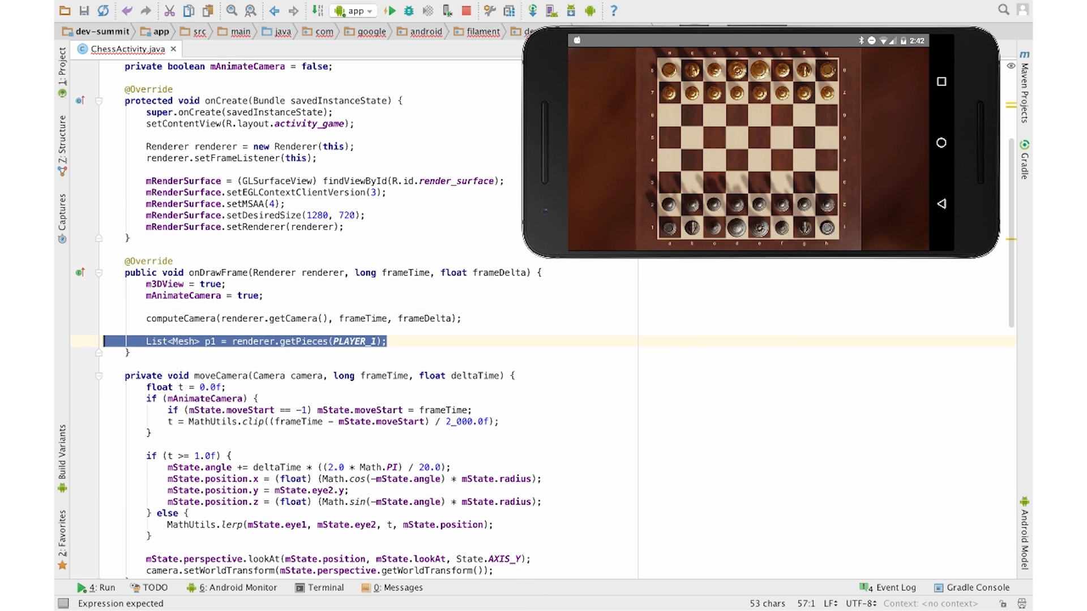
pyautogui.write('List<Mesh> p2 = renderer.getPieces(PLAYER_2);')
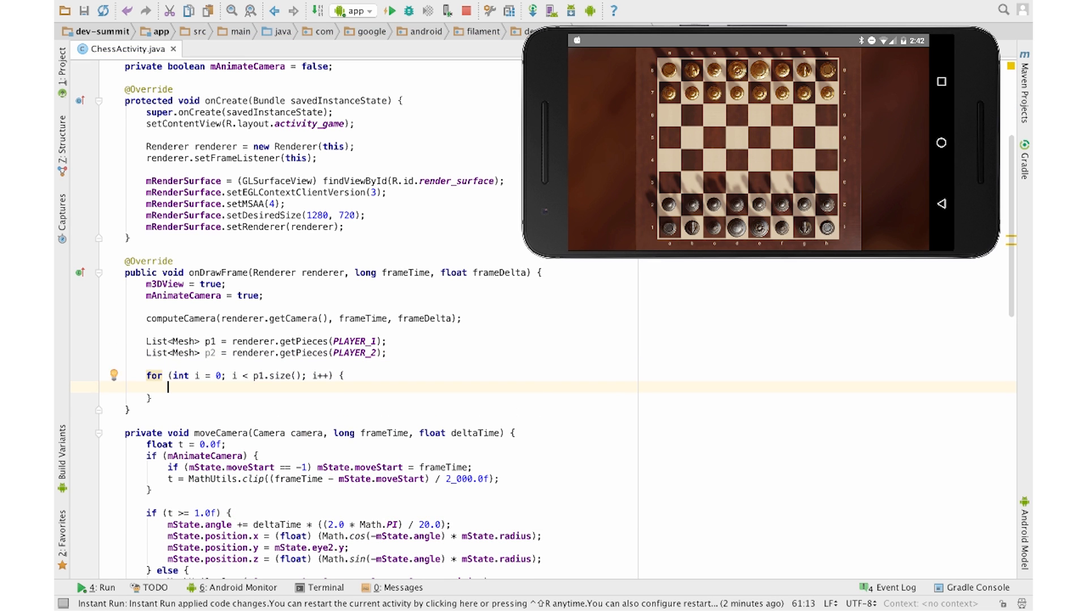
# Step: Loop over the pieces: scale p1 to 0.5 as gold queens, p2 by 1.2
pyautogui.write('p1.get(i).setScale(0.);')
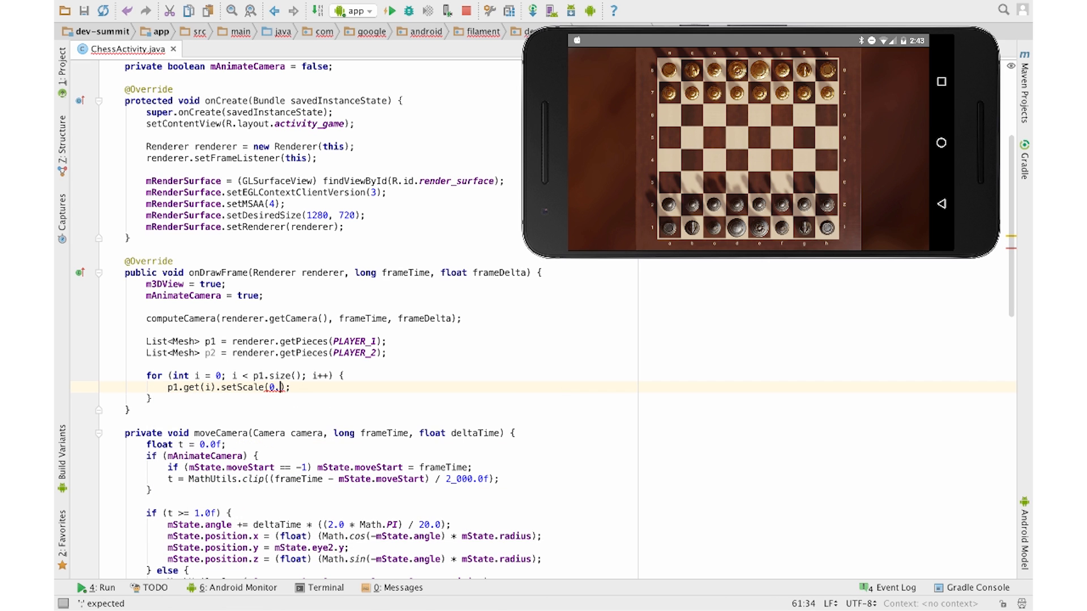
pyautogui.write('p1.get(i).set(renderer.')
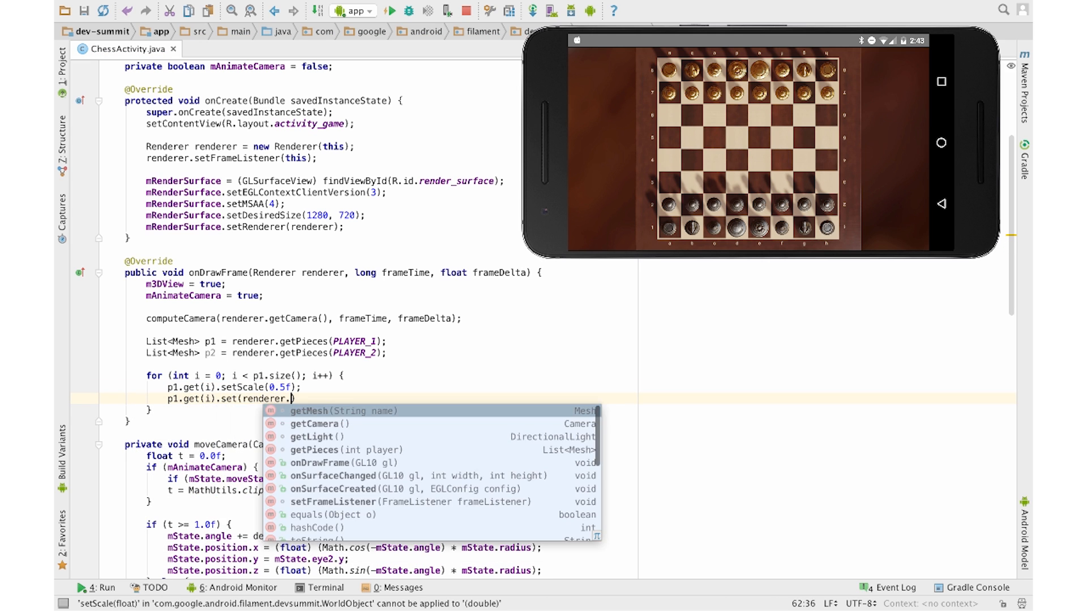
pyautogui.write('getMesh("queen"), "gold")')
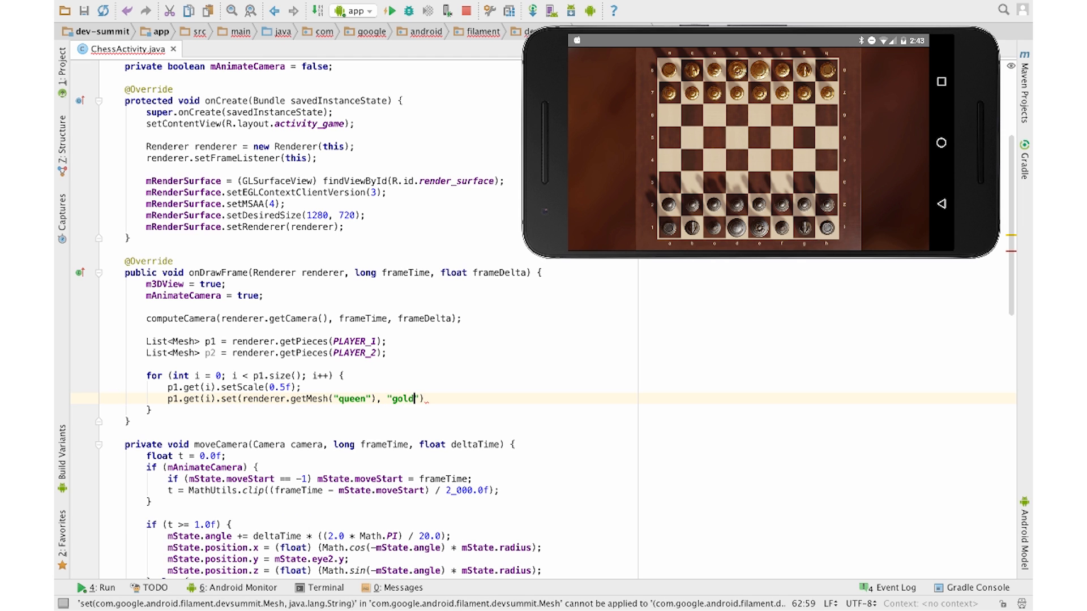
pyautogui.write('p2.get(i).setsc')
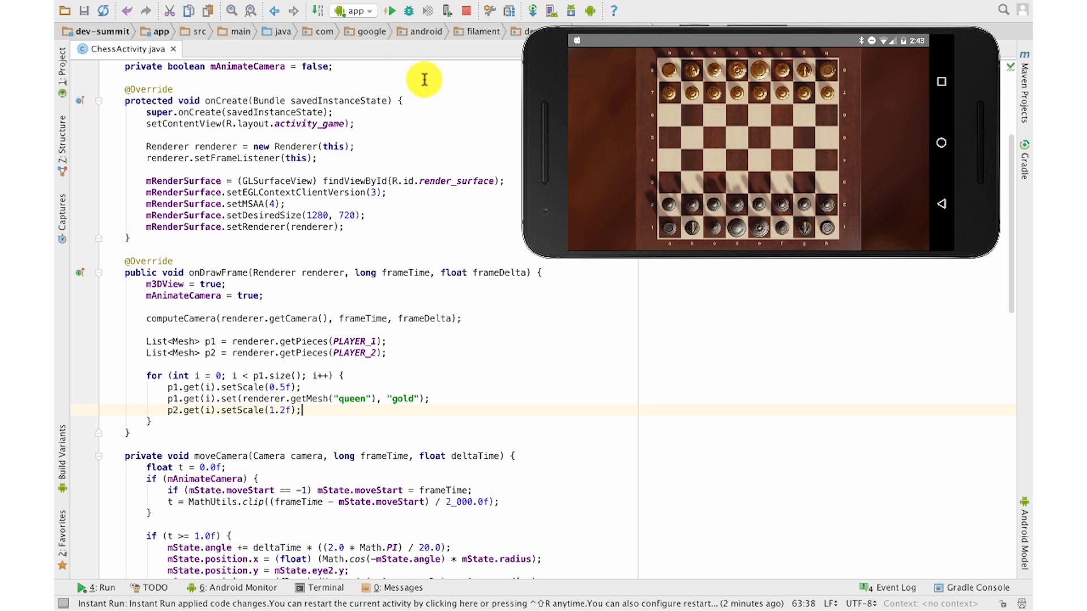
# Step: Apply the piece-scaling code to the running chess app via Instant Run
pyautogui.click(389, 10)
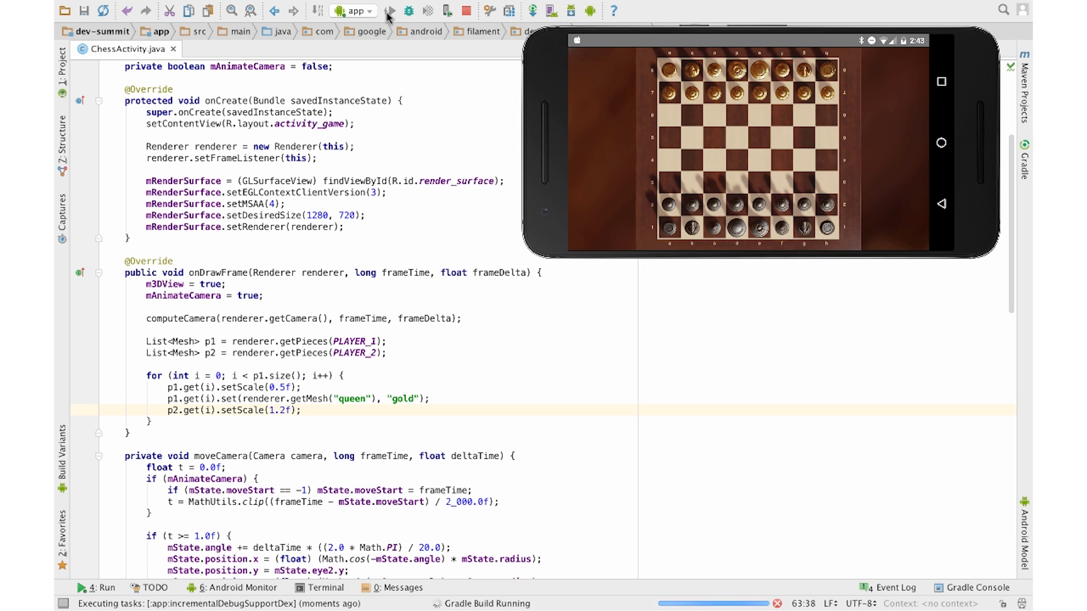
pyautogui.click(390, 10)
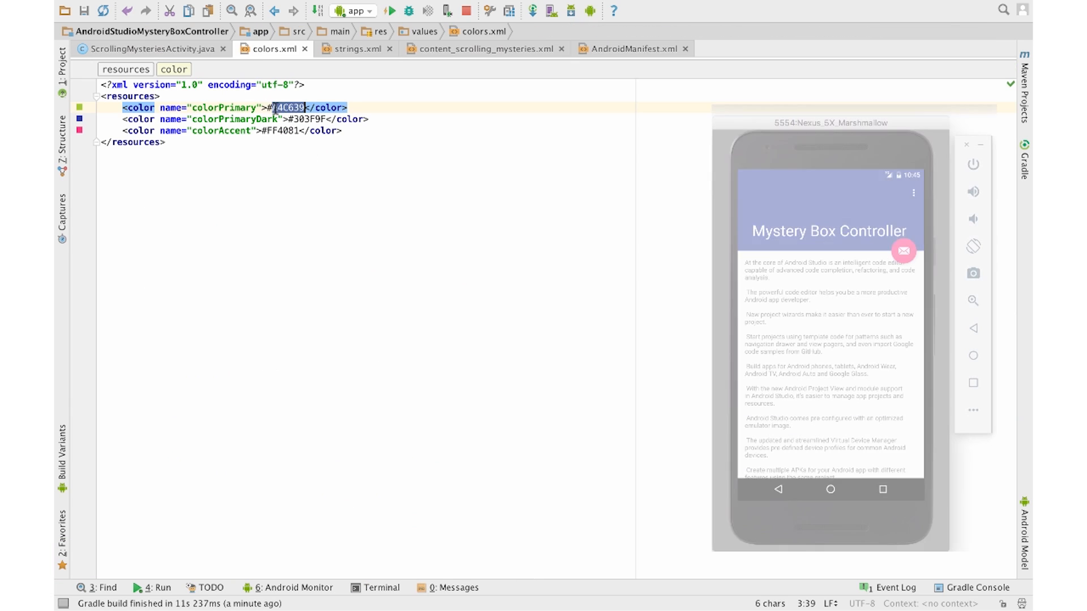
pyautogui.click(484, 49)
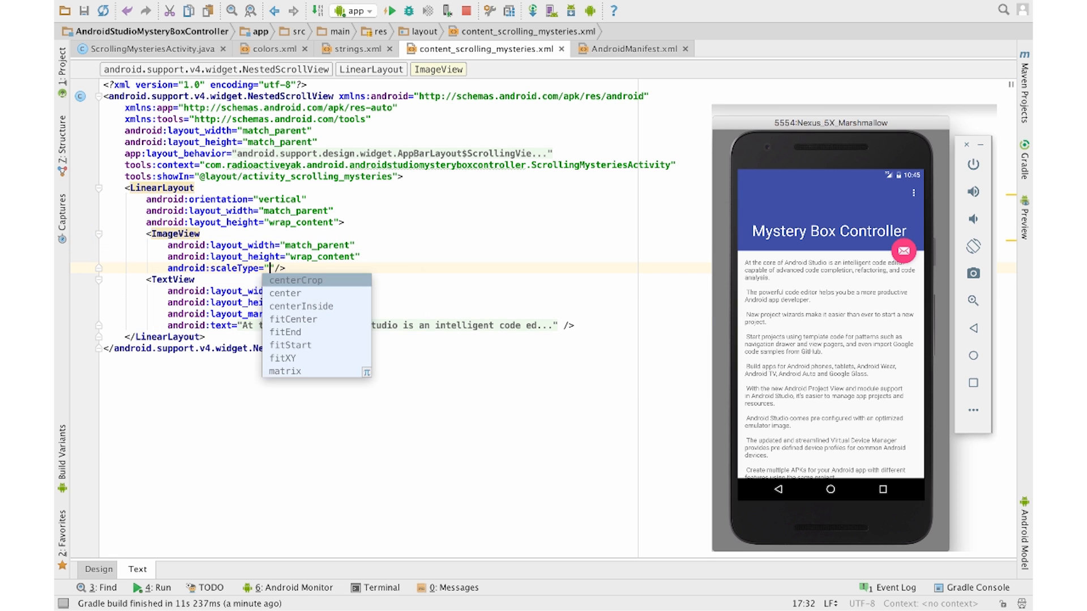
pyautogui.click(295, 280)
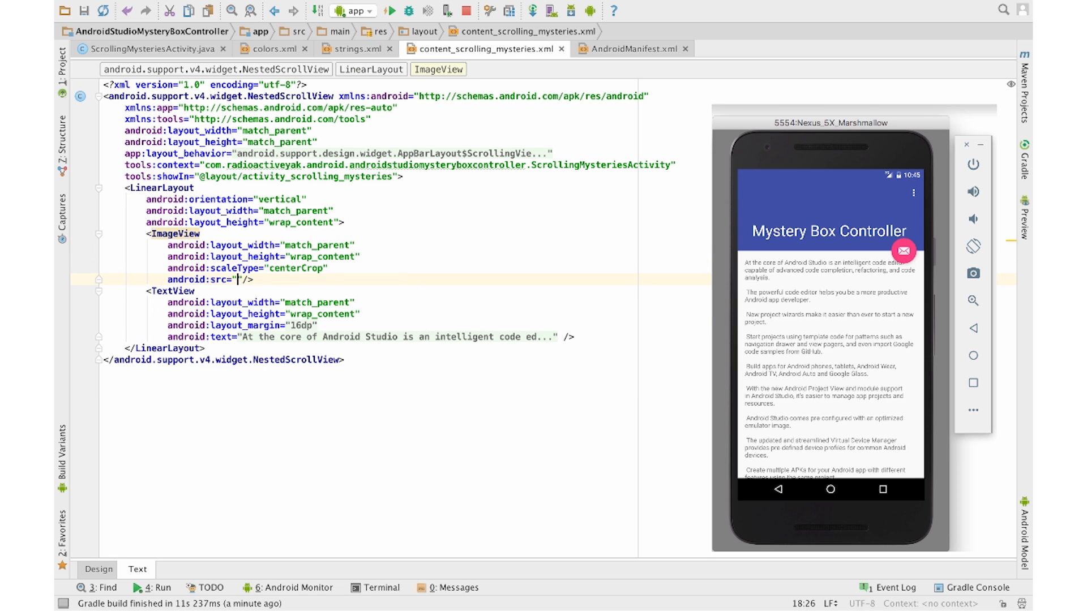
pyautogui.write('@mipmap/mystery_box')
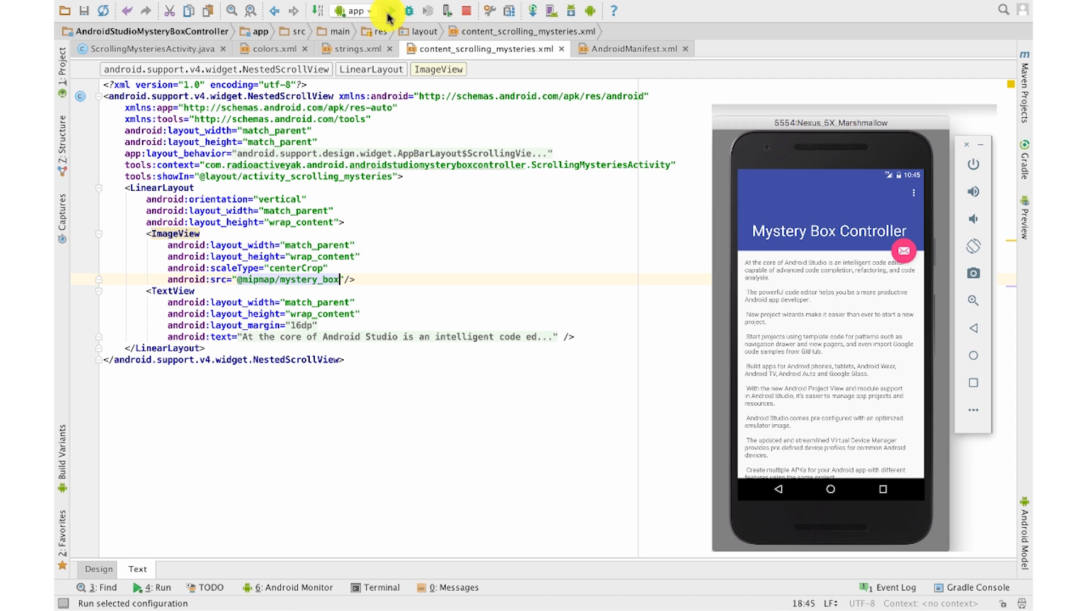
pyautogui.click(391, 10)
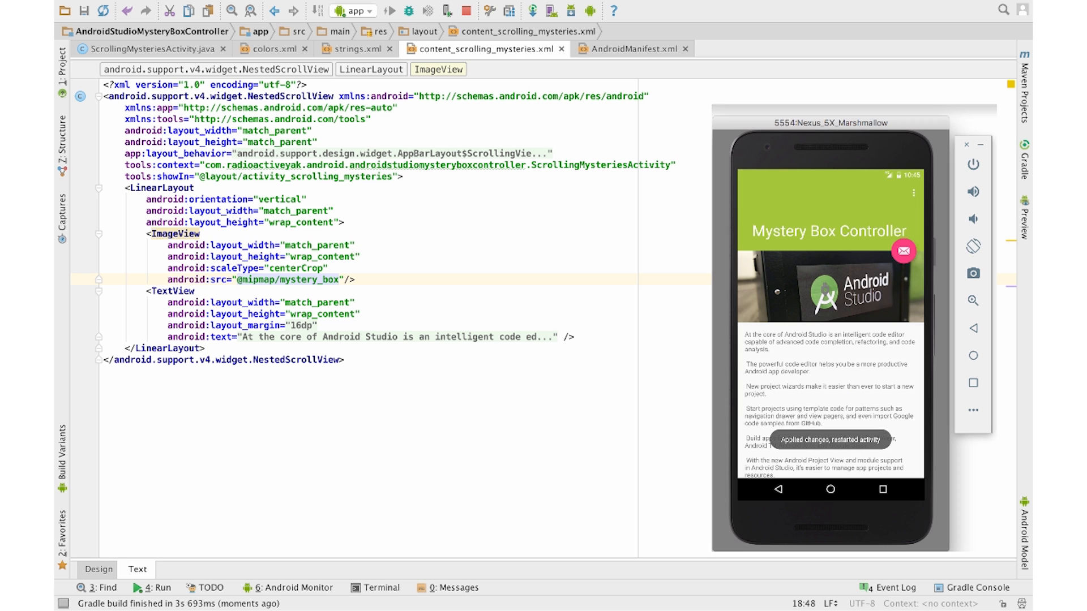
# Step: Open strings.xml and relaunch the app, answering the active run session prompt
pyautogui.click(633, 49)
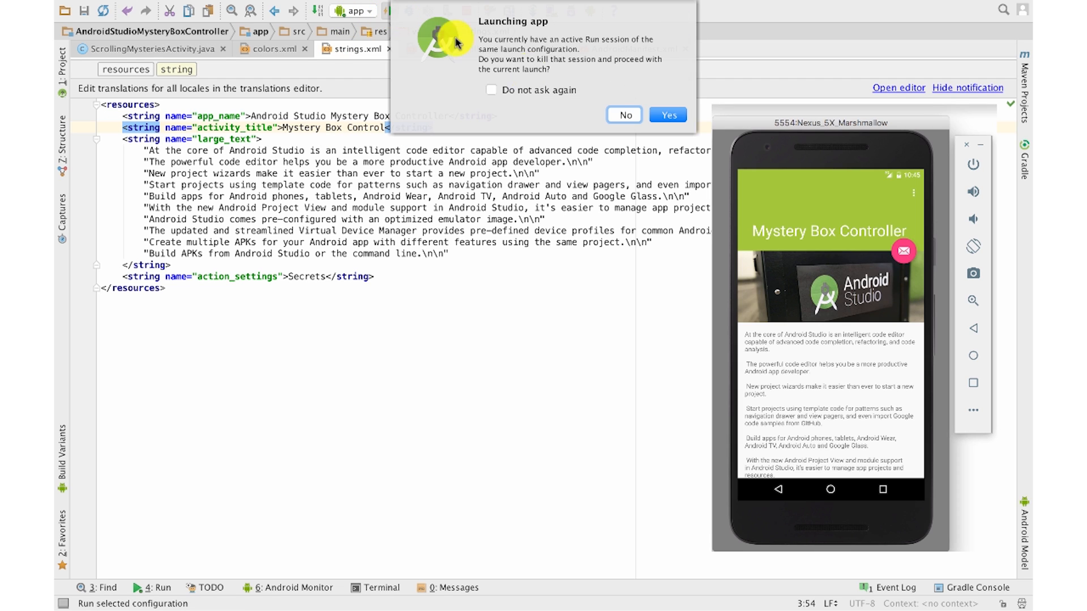
pyautogui.click(666, 115)
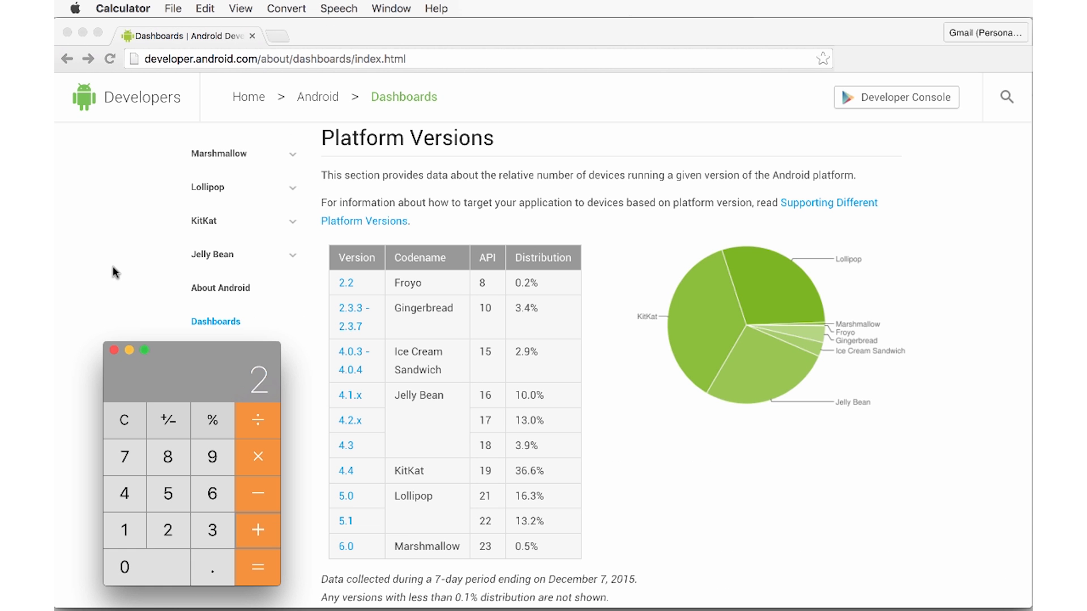
# Step: Sum the API 15–23 distribution shares on the calculator to get 96.4%
pyautogui.click(257, 568)
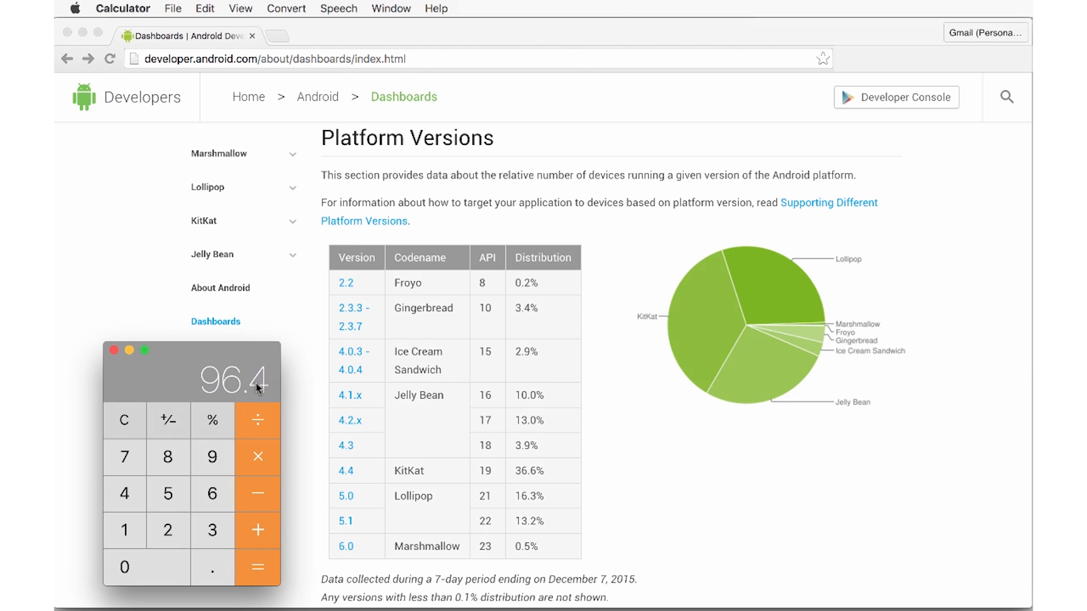